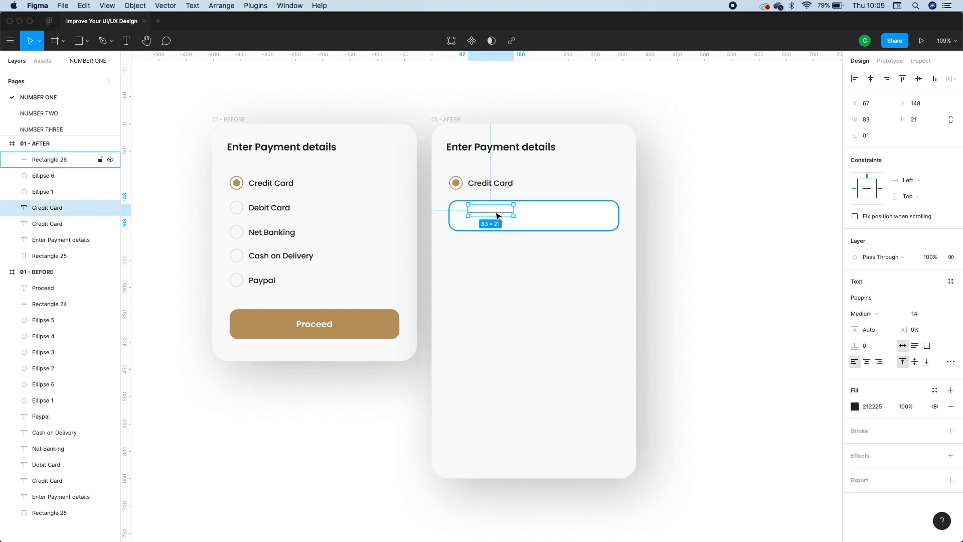
Step: Label the fields 'Card Number' with digits 4242 4242 and 'Cardholders' Name beneath
{"action": "type", "text": "Card Number"}
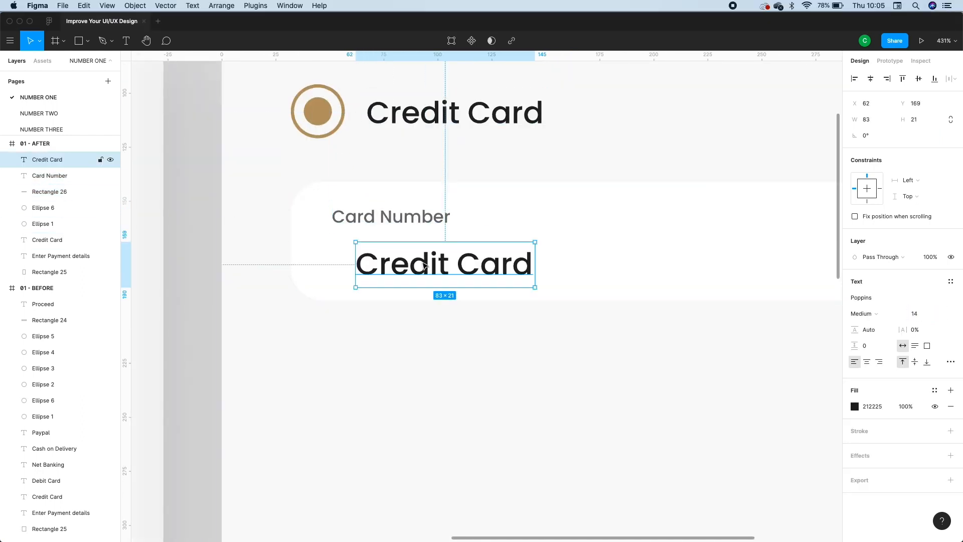
{"action": "type", "text": "4242 4242"}
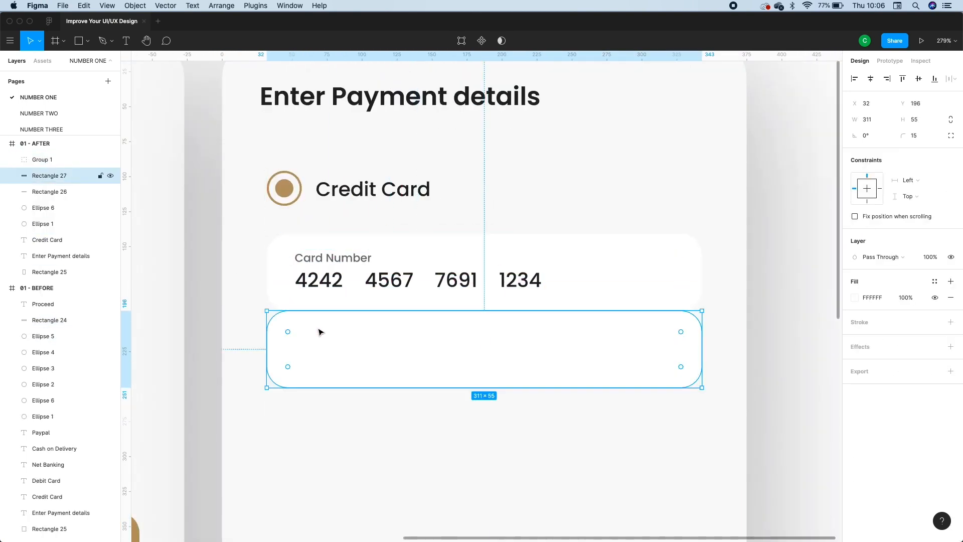
{"action": "type", "text": "Cardholders Name"}
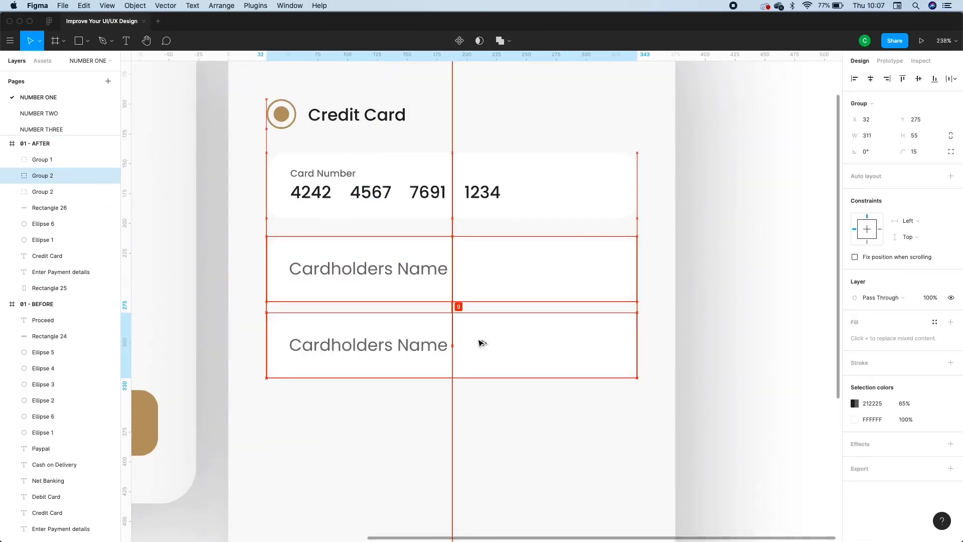
{"action": "double_click", "coordinate": [367, 351]}
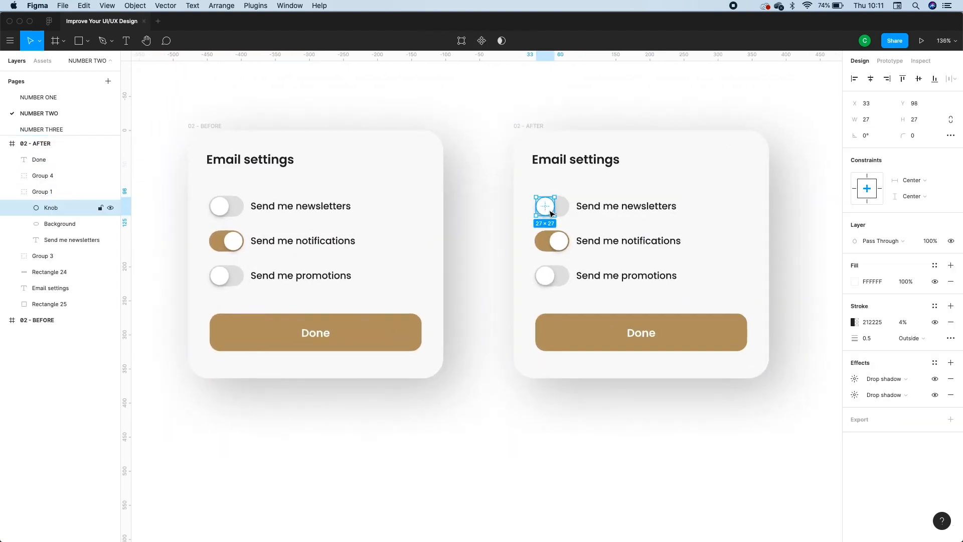
Step: Select the newsletters and promotions toggles for removal in favour of checkboxes
{"action": "left_click", "coordinate": [605, 274]}
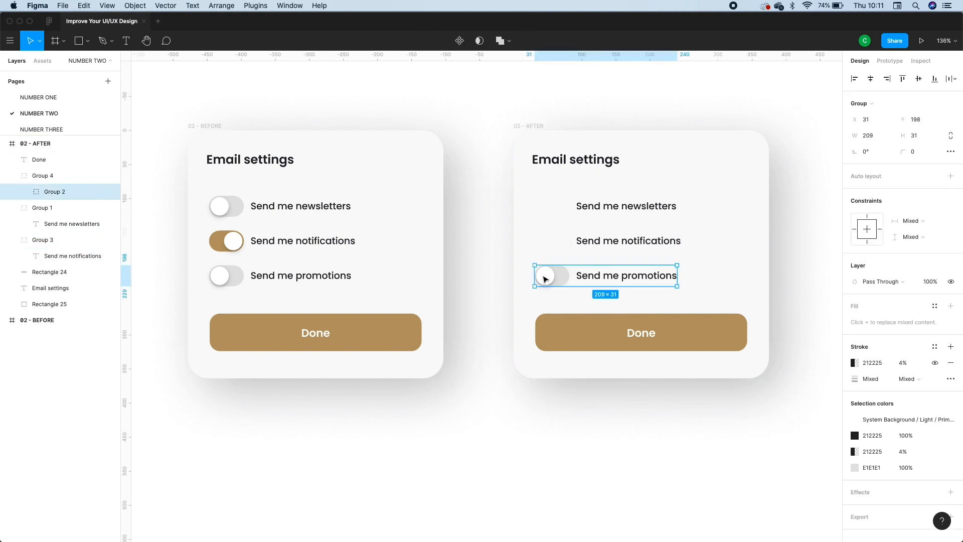
{"action": "left_click", "coordinate": [672, 402]}
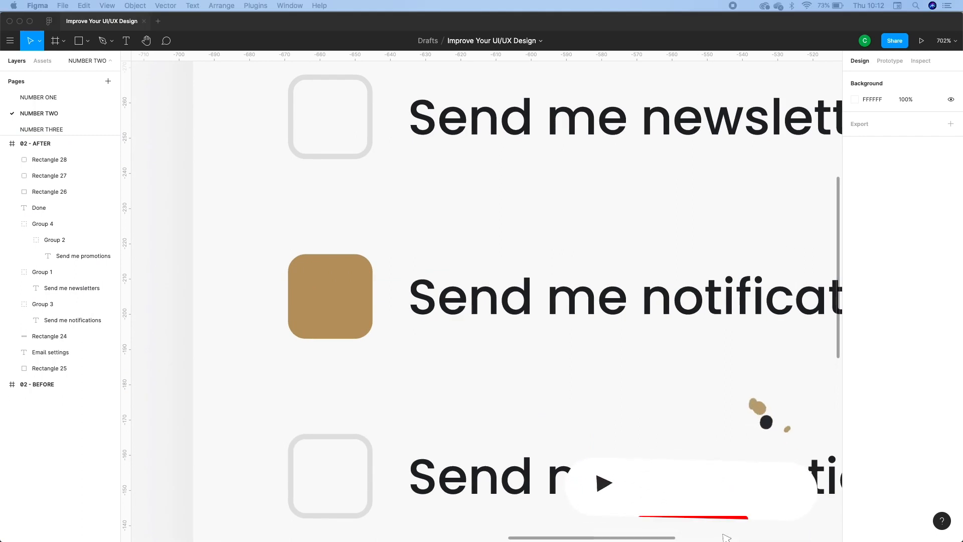
Step: Draw a tick with the Pen tool inside the brown notifications checkbox
{"action": "left_click", "coordinate": [51, 40]}
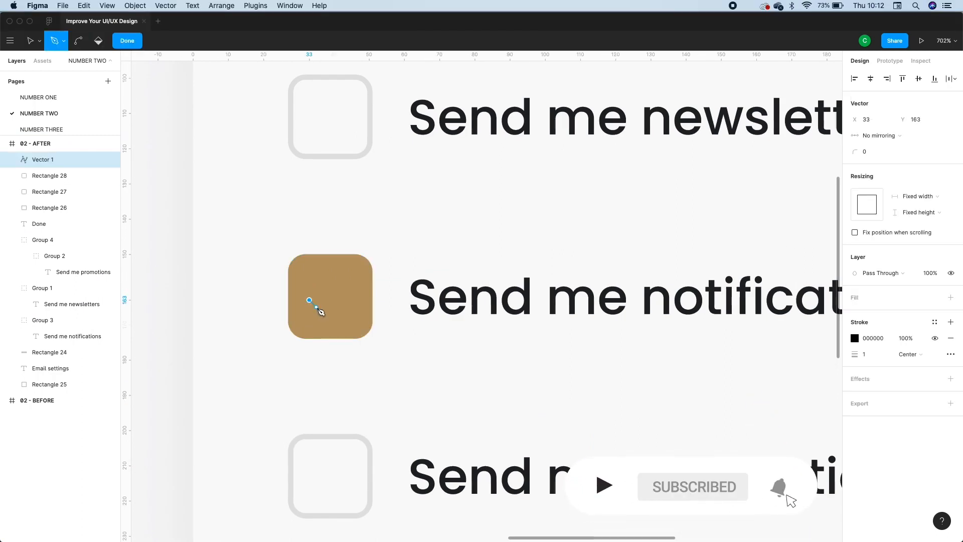
{"action": "left_click", "coordinate": [950, 354]}
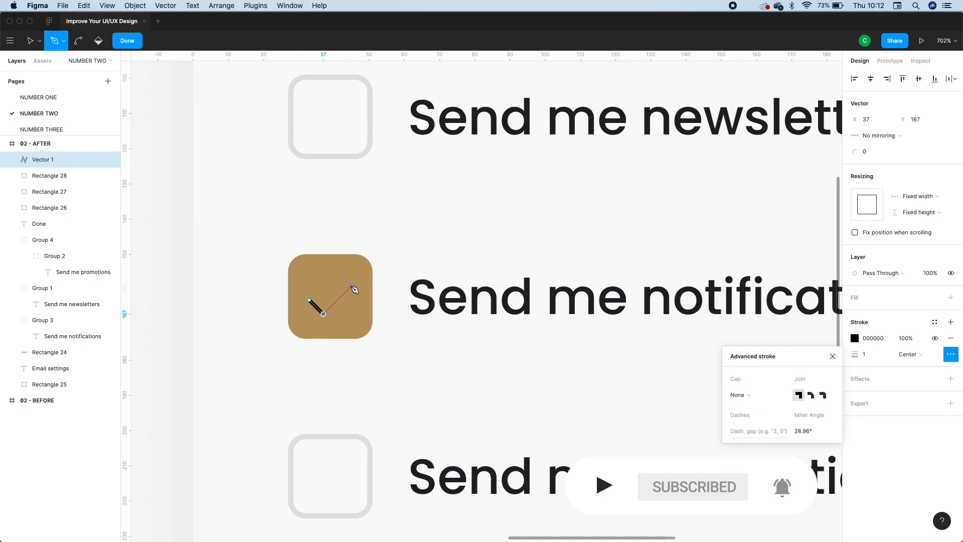
{"action": "left_click_drag", "start_coordinate": [353, 288], "coordinate": [717, 419]}
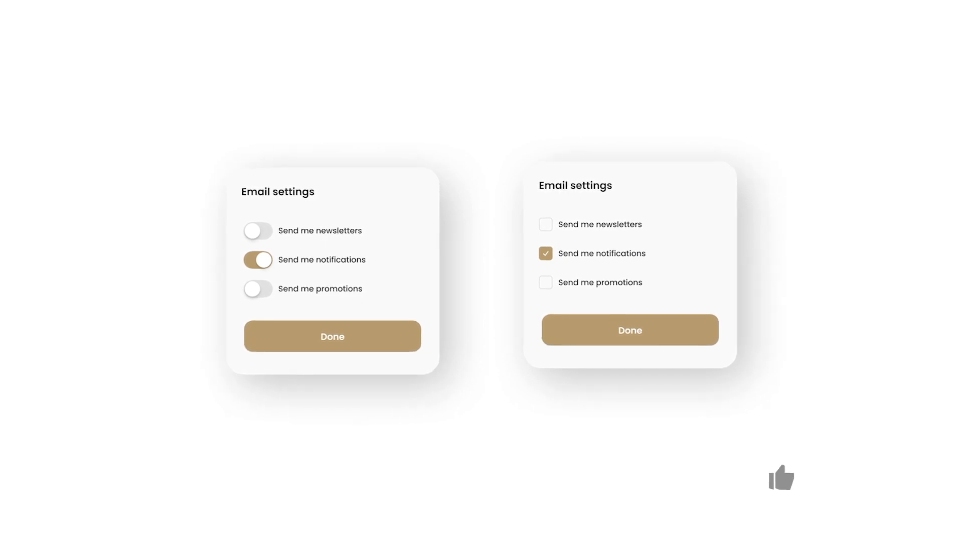
Step: Frame both email settings cards side by side, toggles versus checkboxes
{"action": "left_click", "coordinate": [781, 478]}
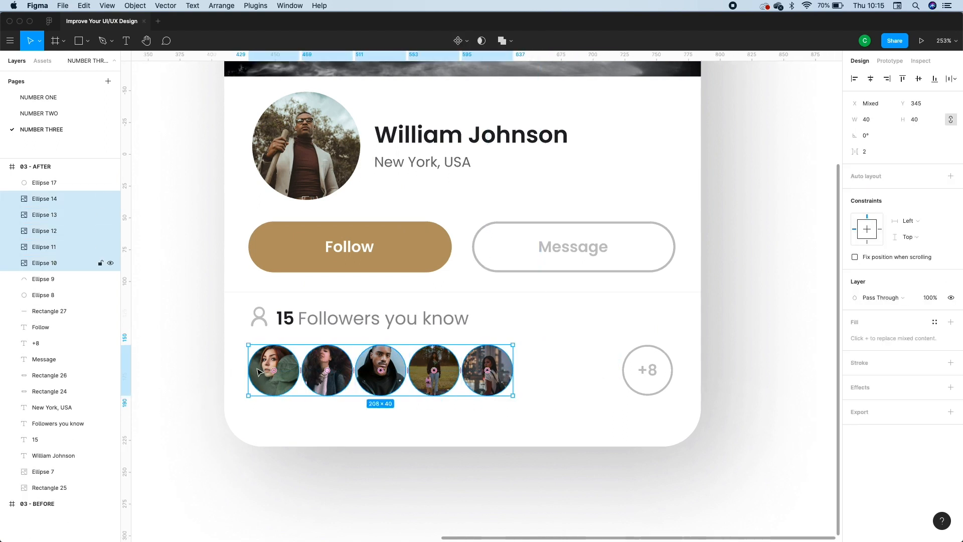
Step: Give the follower avatar ellipses a white stroke so they read when overlapped
{"action": "type", "text": "white"}
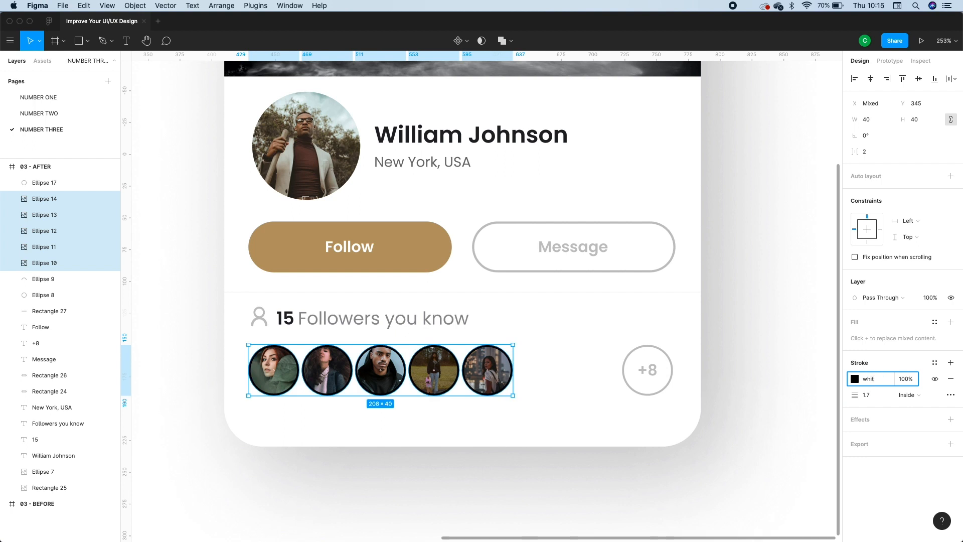
{"action": "left_click", "coordinate": [310, 369]}
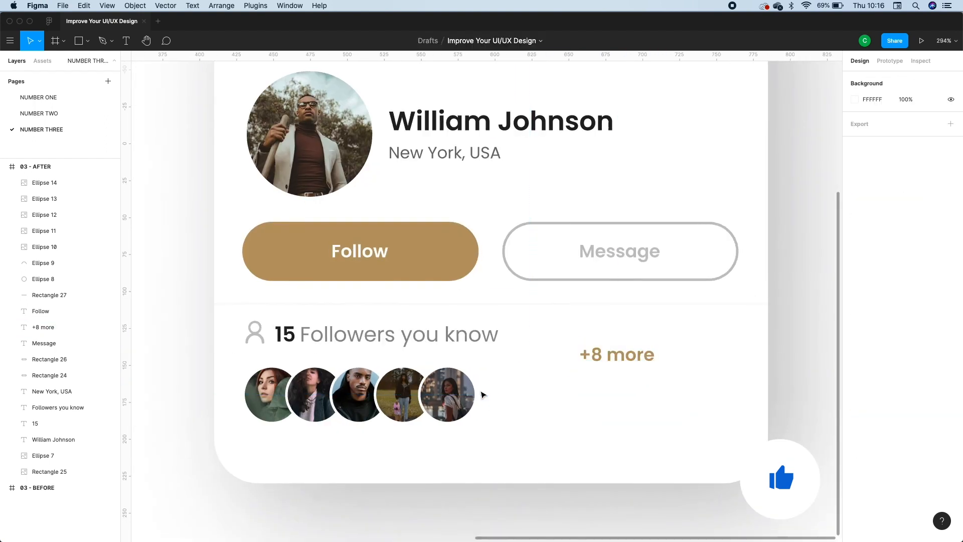
Step: Add a brown circle after the avatar row and recolour the +8 count text onto it
{"action": "left_click", "coordinate": [509, 393]}
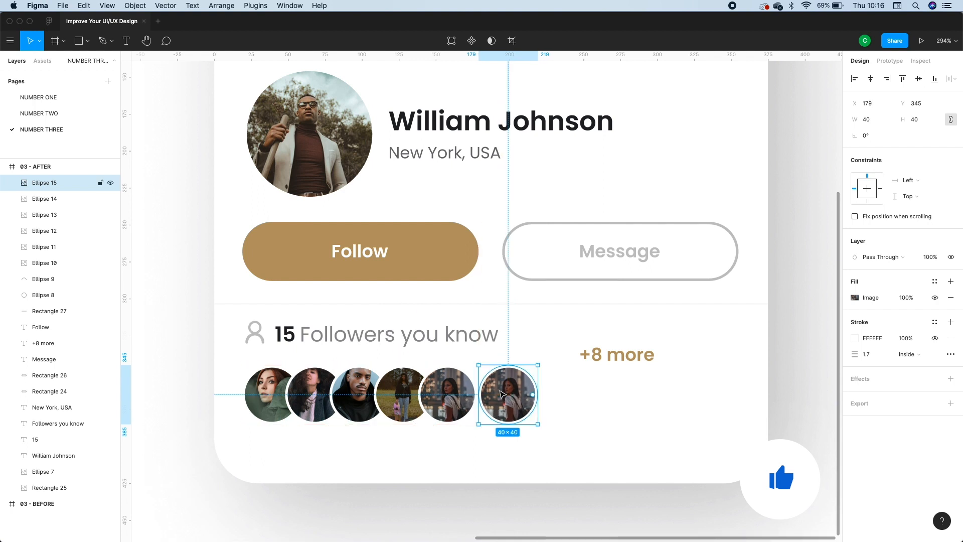
{"action": "left_click", "coordinate": [854, 297]}
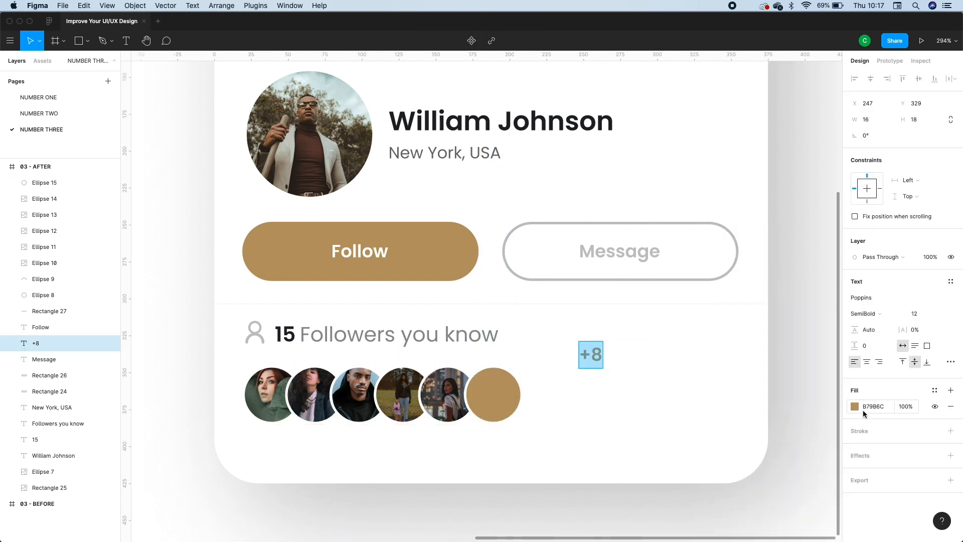
{"action": "left_click", "coordinate": [493, 394]}
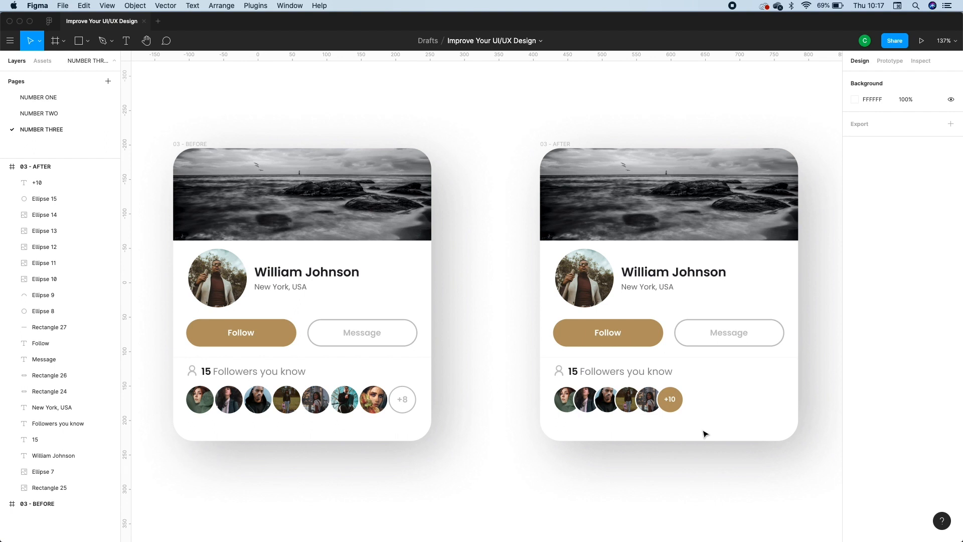
Step: Zoom out to compare the before and after follower cards, the after ending in +10
{"action": "left_click", "coordinate": [921, 40]}
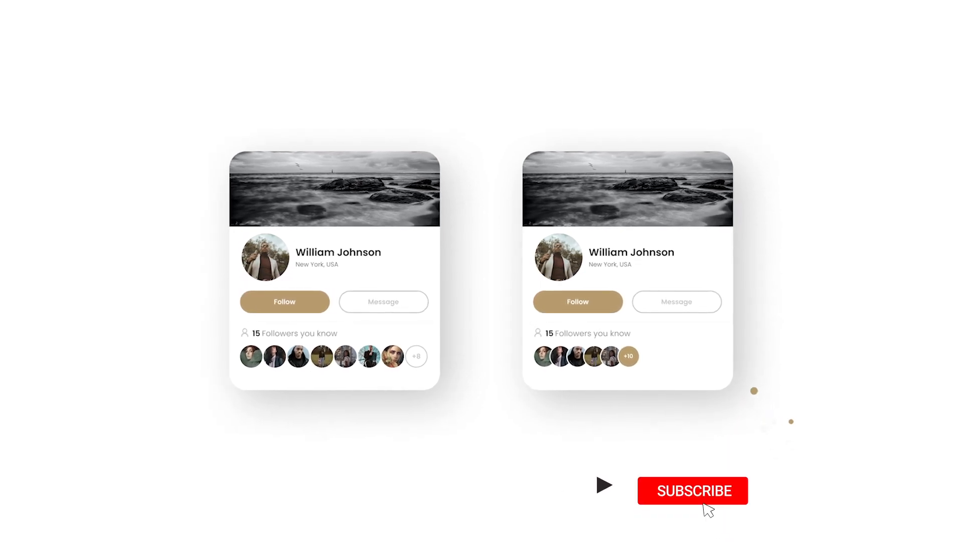
{"action": "left_click", "coordinate": [692, 491]}
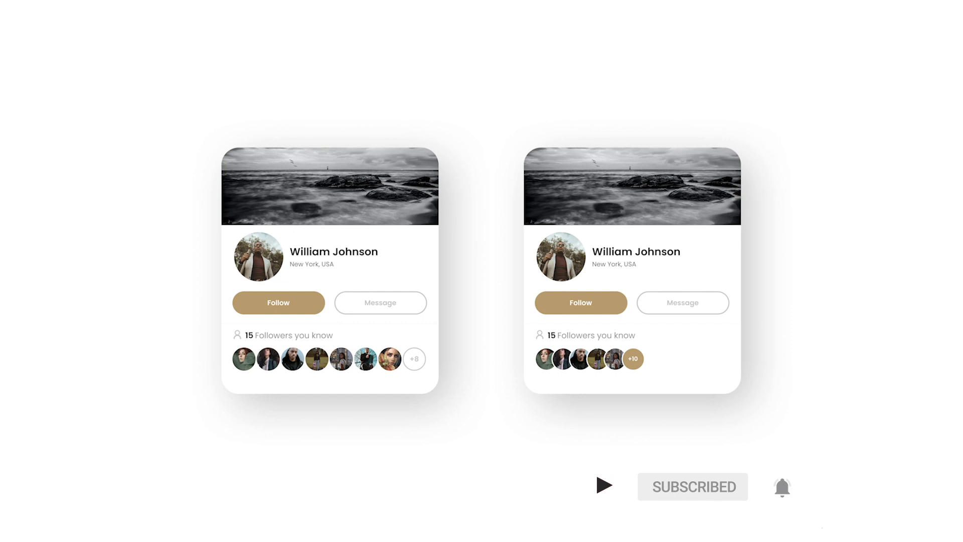